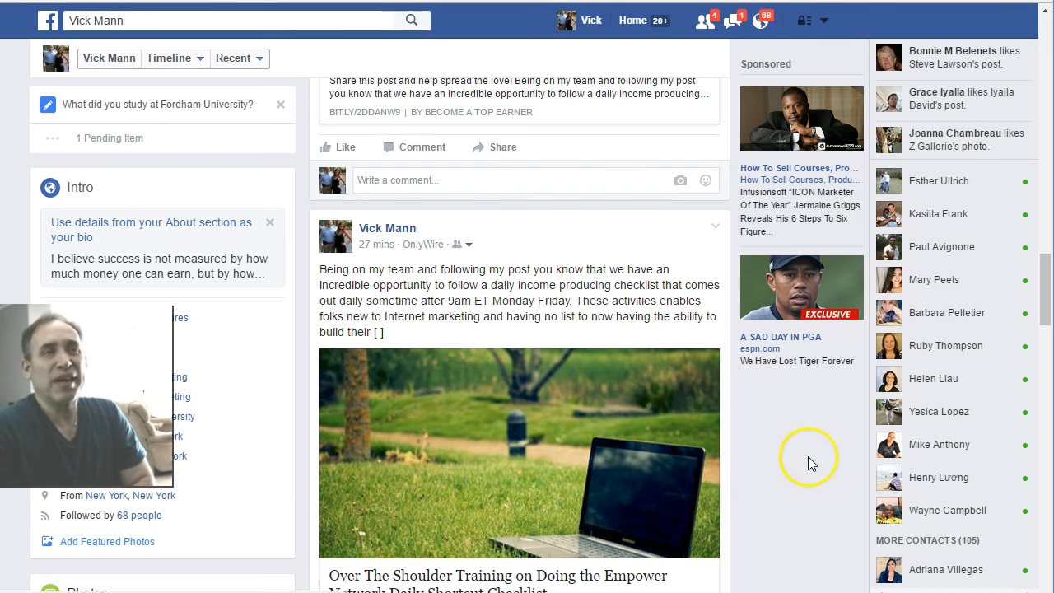
{"action": "mouse_move", "coordinate": [435, 209]}
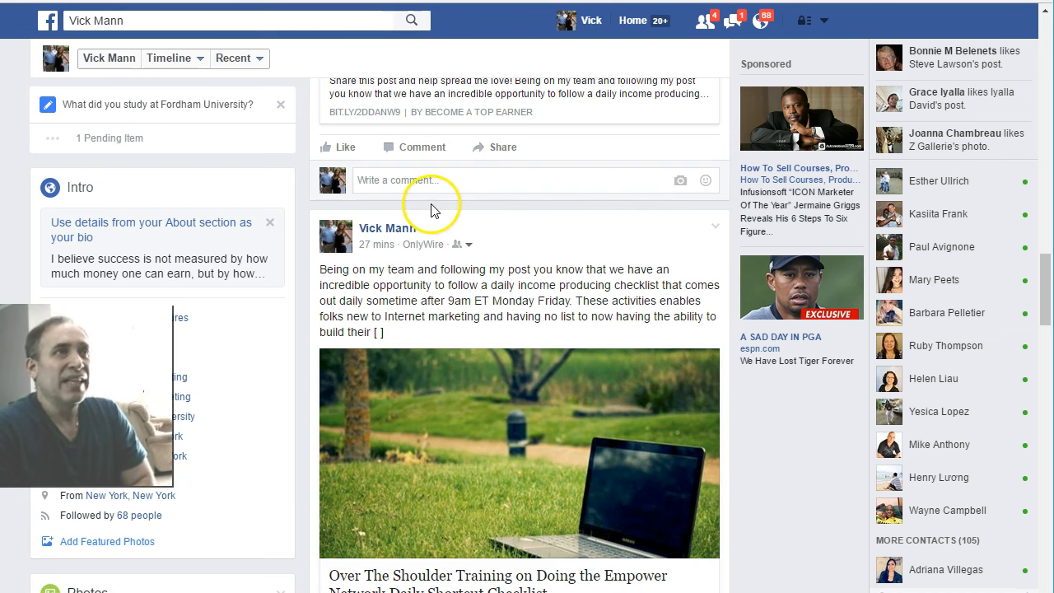
Go from the account menu into Settings and open the Apps page of logged-in apps
{"action": "scroll", "scroll_direction": "down", "scroll_amount": 3}
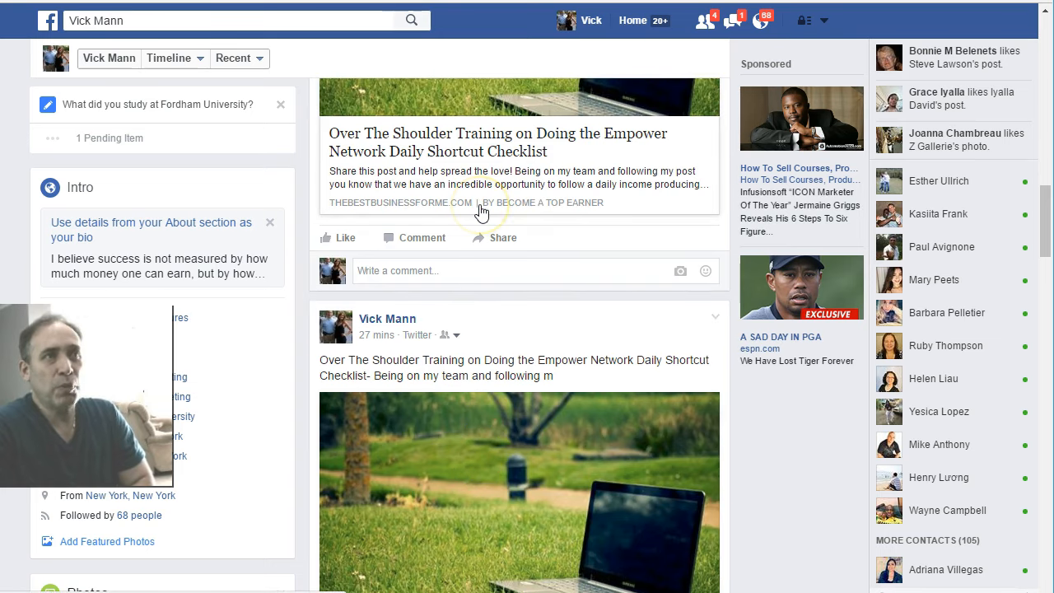
{"action": "scroll", "scroll_direction": "down", "scroll_amount": 3}
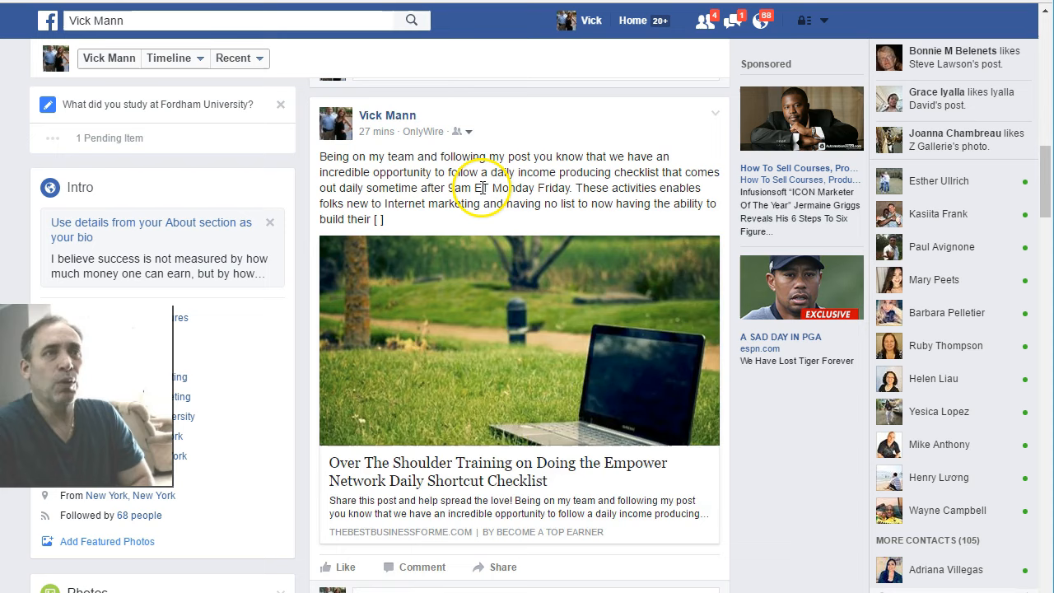
{"action": "scroll", "scroll_direction": "down", "scroll_amount": 3}
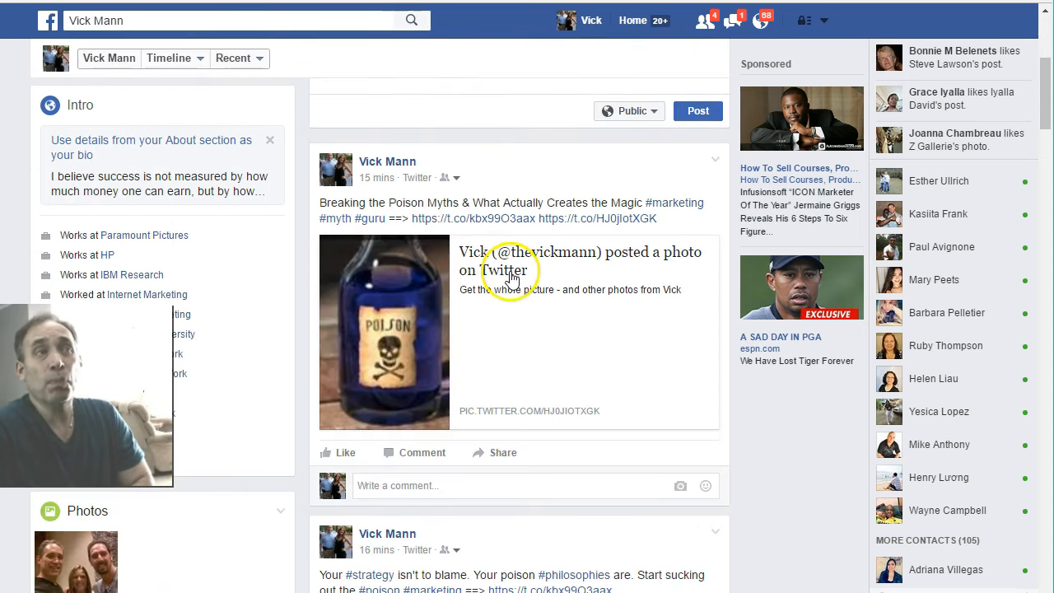
{"action": "scroll", "scroll_direction": "down", "scroll_amount": 3}
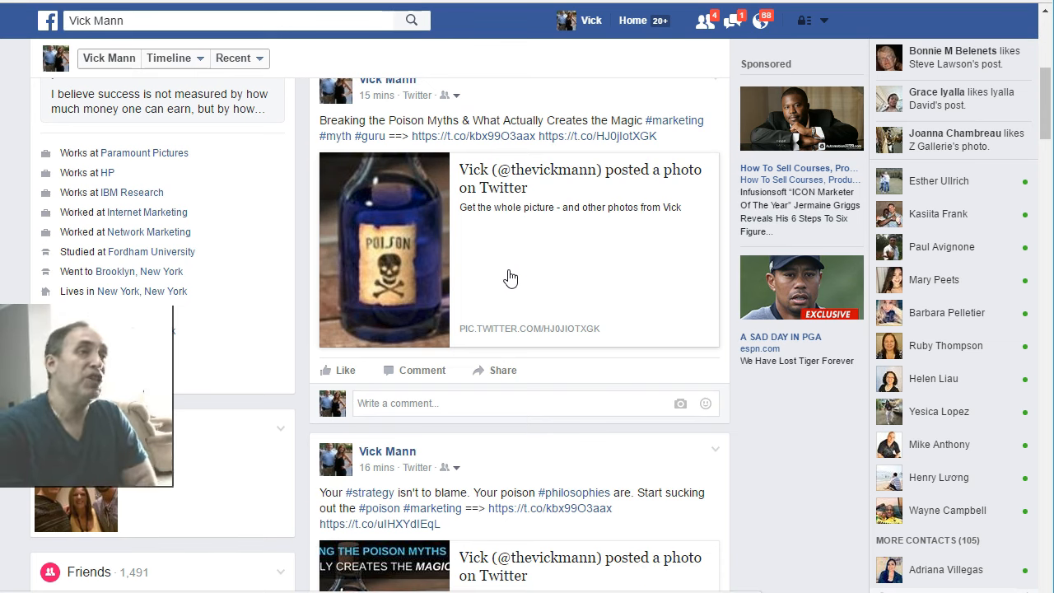
{"action": "mouse_move", "coordinate": [760, 442]}
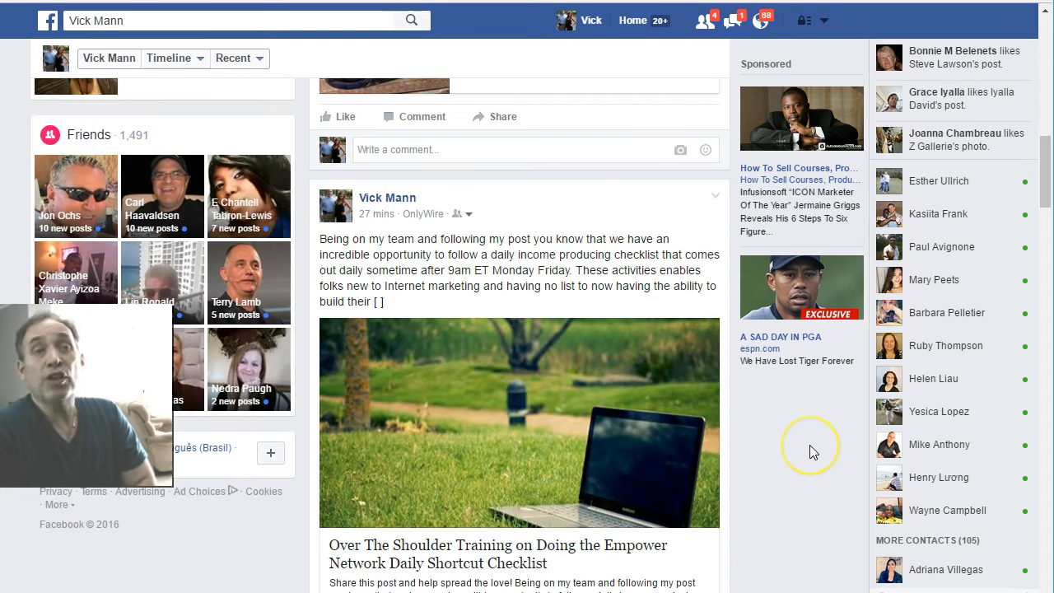
{"action": "mouse_move", "coordinate": [814, 447]}
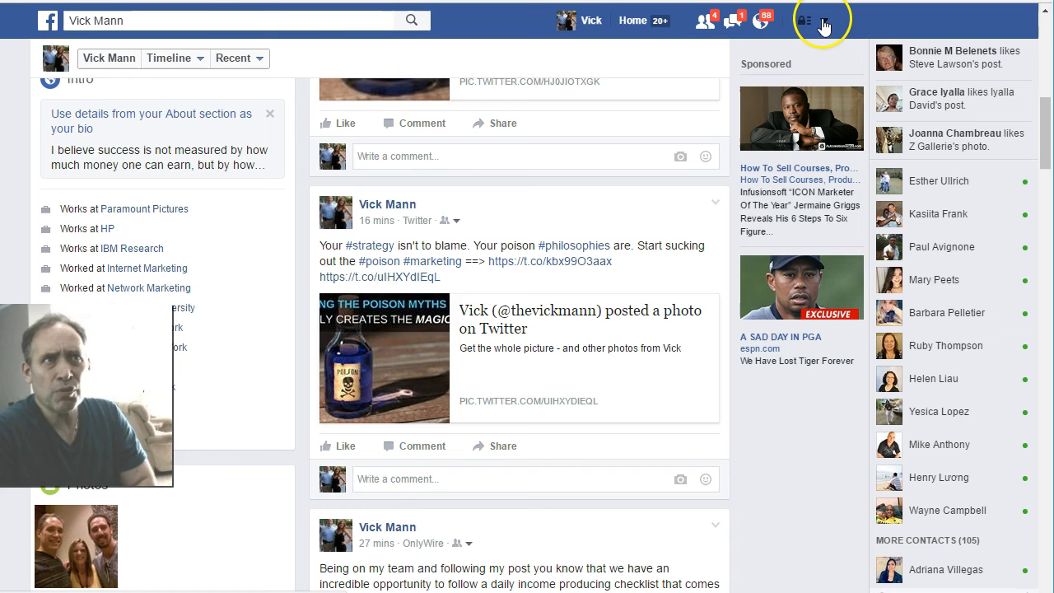
{"action": "left_click", "coordinate": [823, 21]}
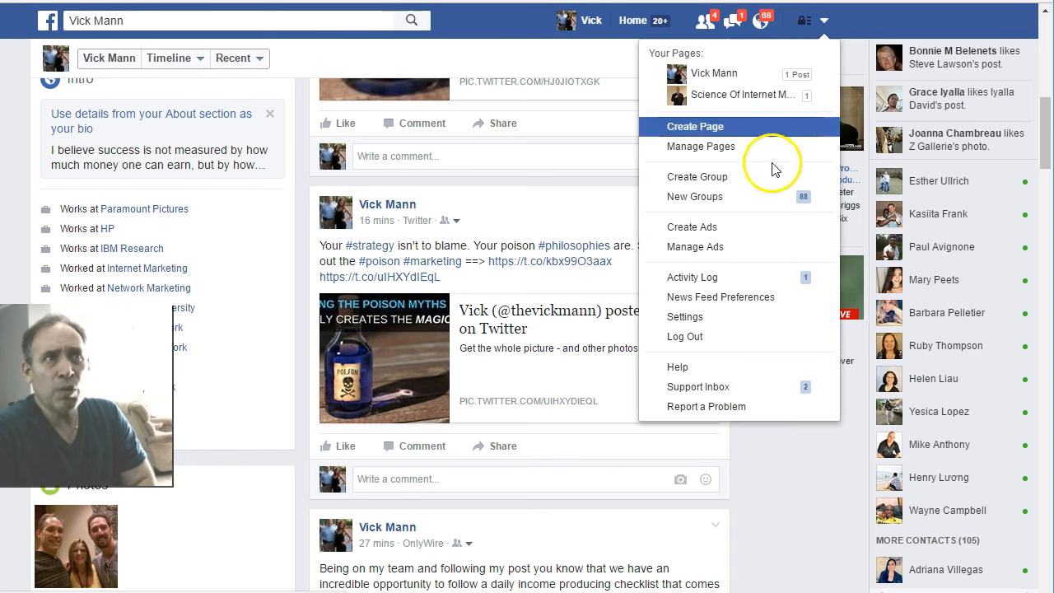
{"action": "mouse_move", "coordinate": [685, 316]}
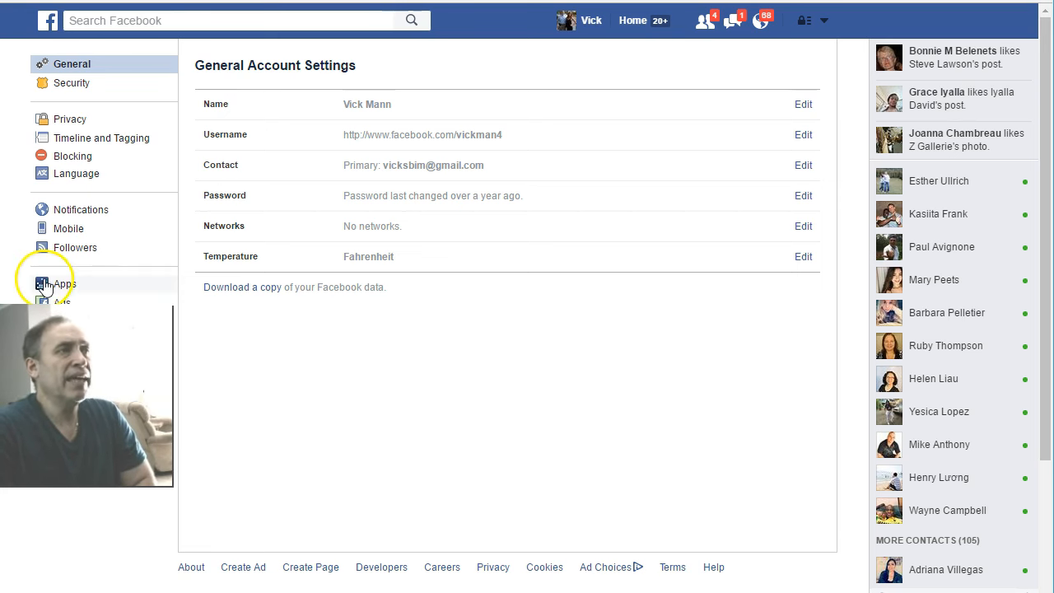
{"action": "left_click", "coordinate": [63, 283]}
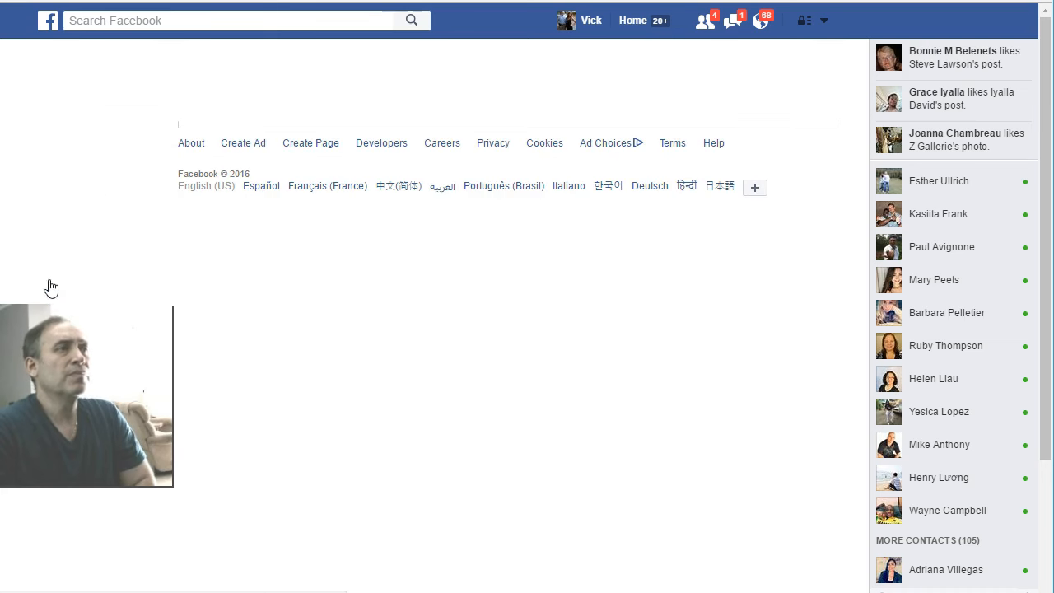
{"action": "left_click", "coordinate": [65, 284]}
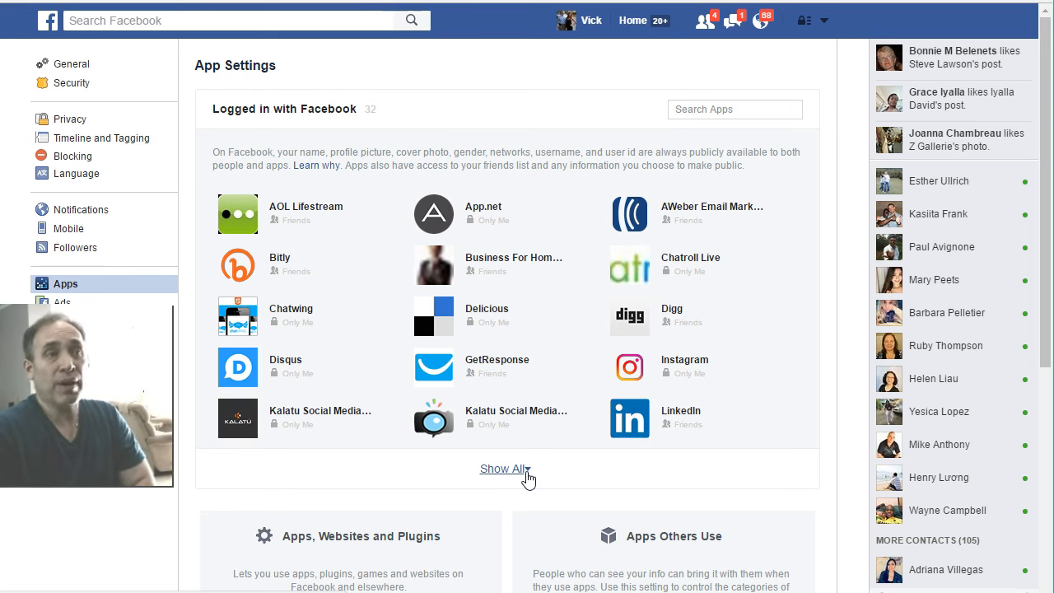
Expand the full list of 32 connected apps and scroll down to Twitter
{"action": "left_click", "coordinate": [503, 469]}
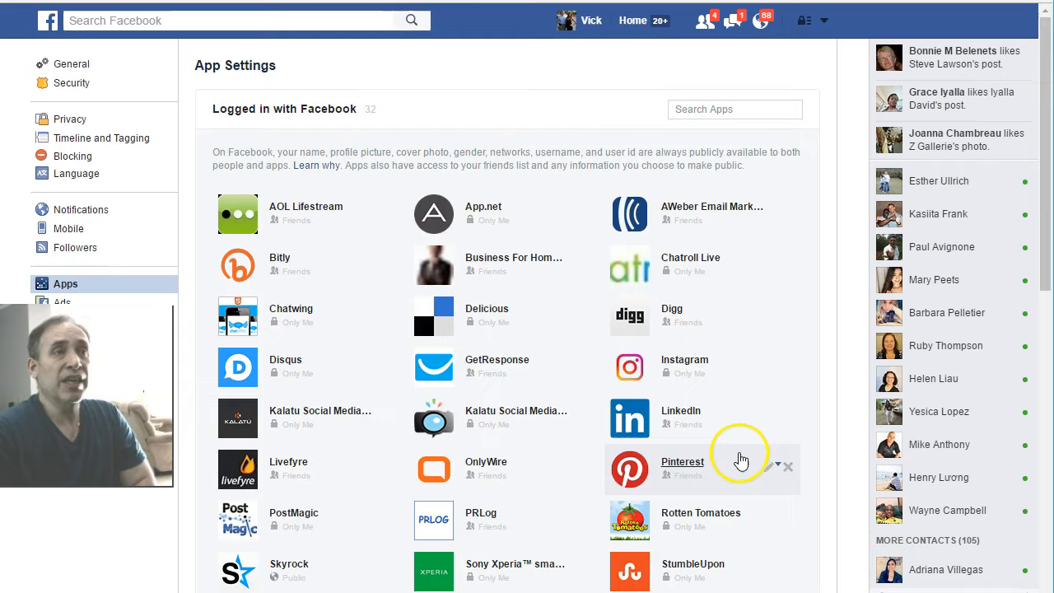
{"action": "scroll", "scroll_direction": "down", "scroll_amount": 3}
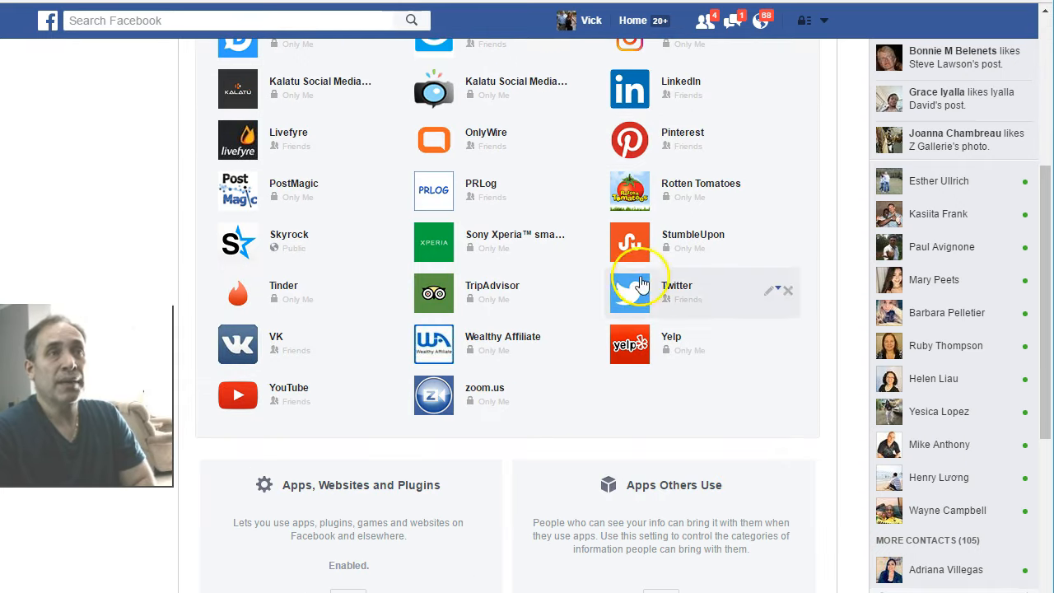
{"action": "mouse_move", "coordinate": [688, 300]}
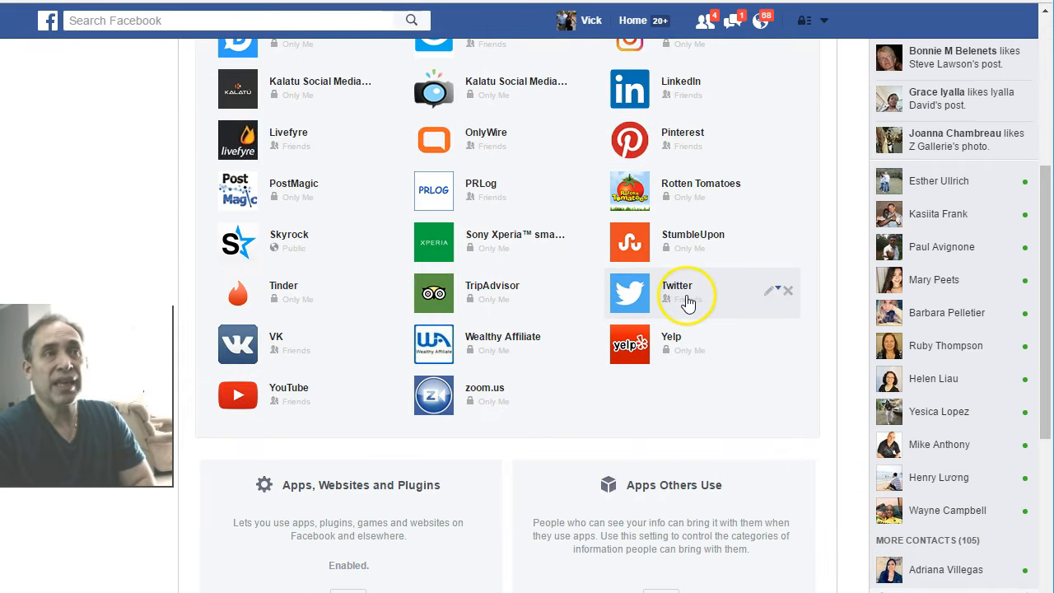
{"action": "scroll", "scroll_direction": "down", "scroll_amount": 3}
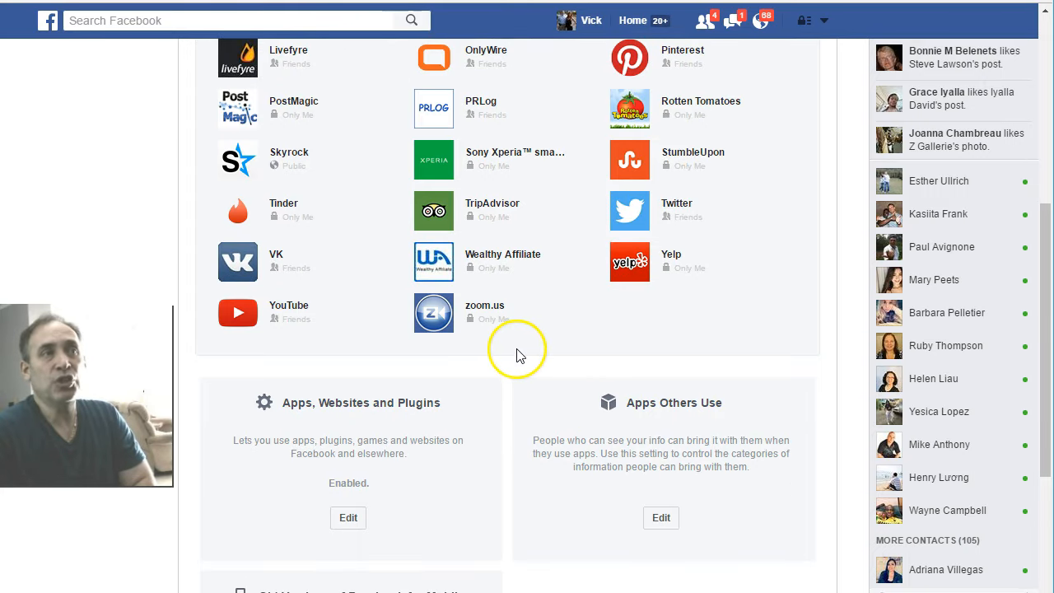
{"action": "scroll", "scroll_direction": "down", "scroll_amount": 3}
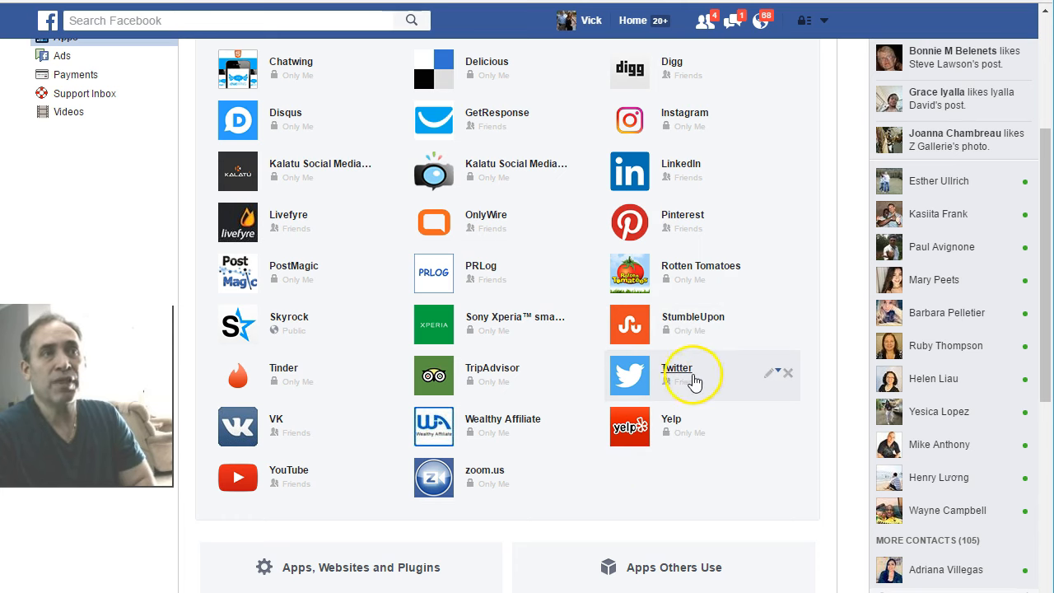
{"action": "mouse_move", "coordinate": [764, 372]}
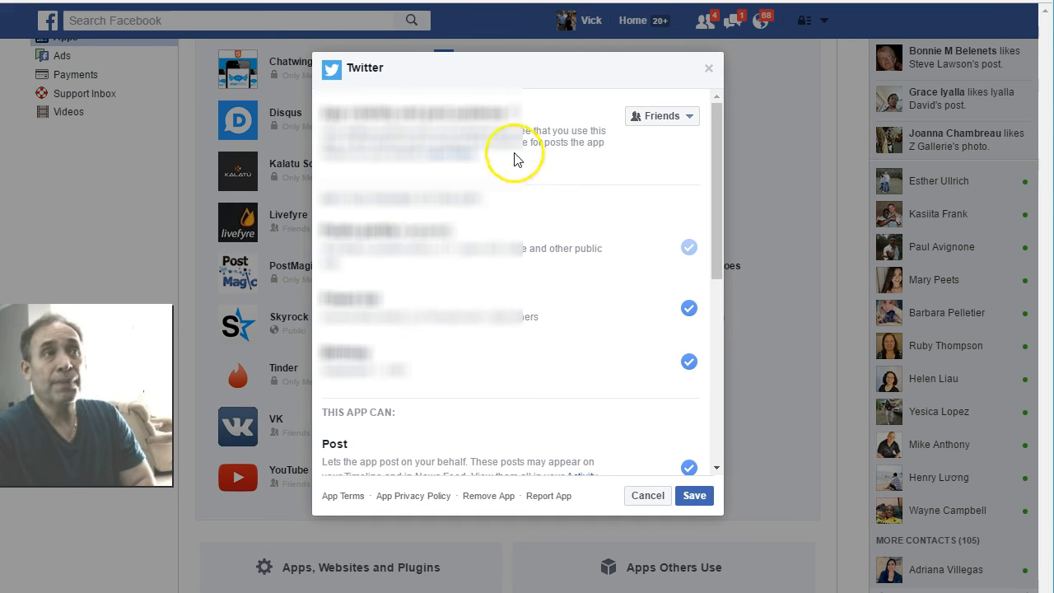
{"action": "mouse_move", "coordinate": [492, 369]}
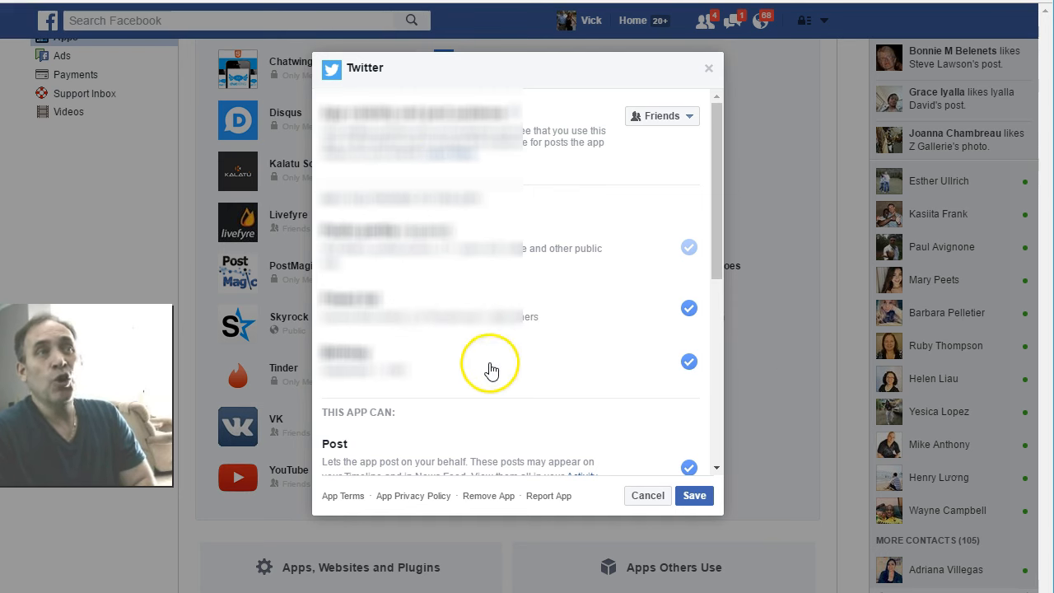
Uncheck Twitter's Post permission and close the Twitter app settings dialog
{"action": "scroll", "scroll_direction": "down", "scroll_amount": 3}
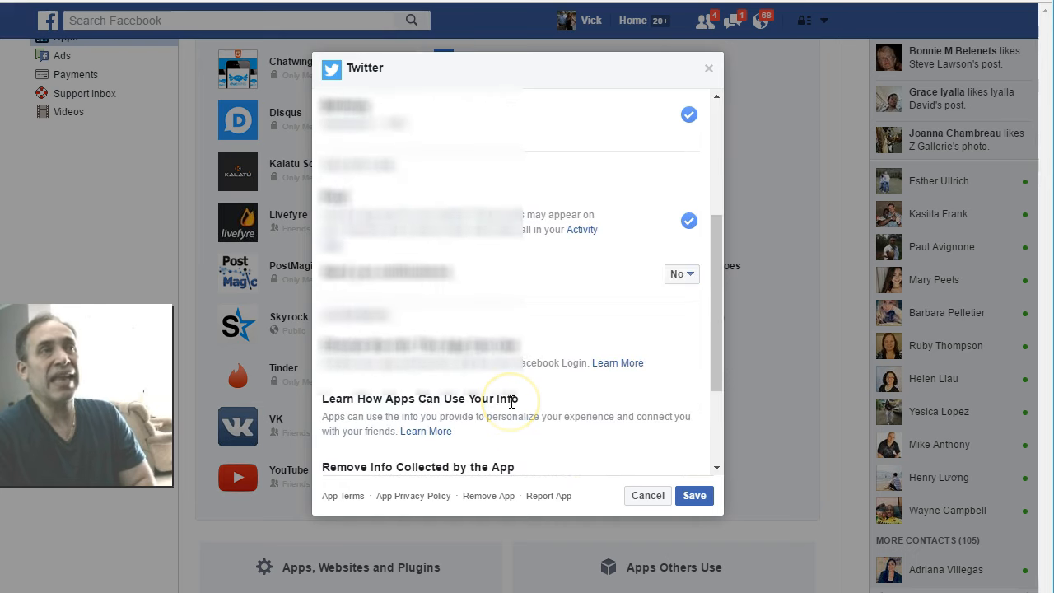
{"action": "scroll", "scroll_direction": "down", "scroll_amount": 3}
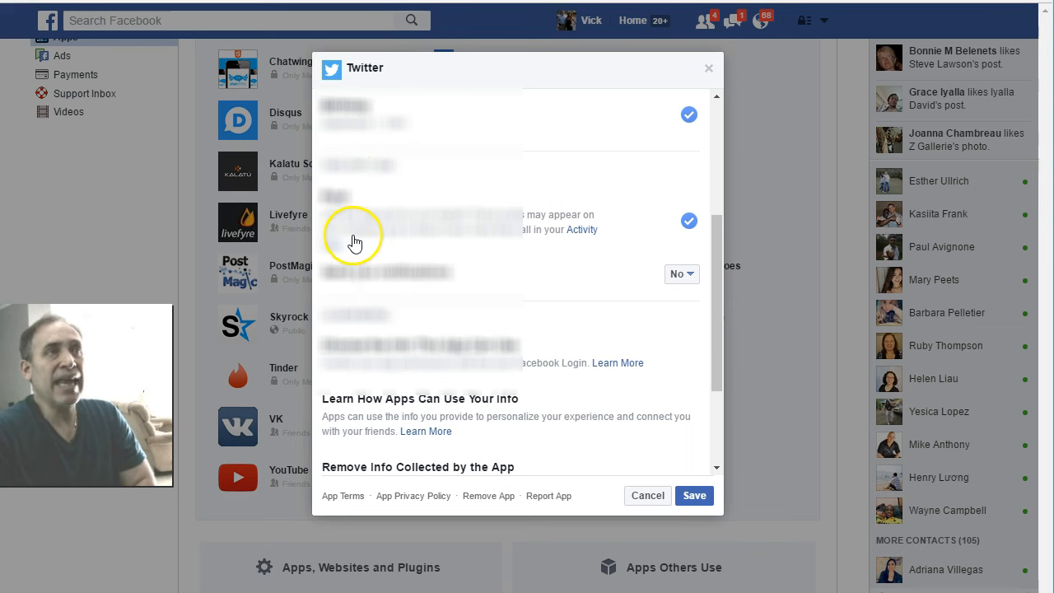
{"action": "mouse_move", "coordinate": [419, 239]}
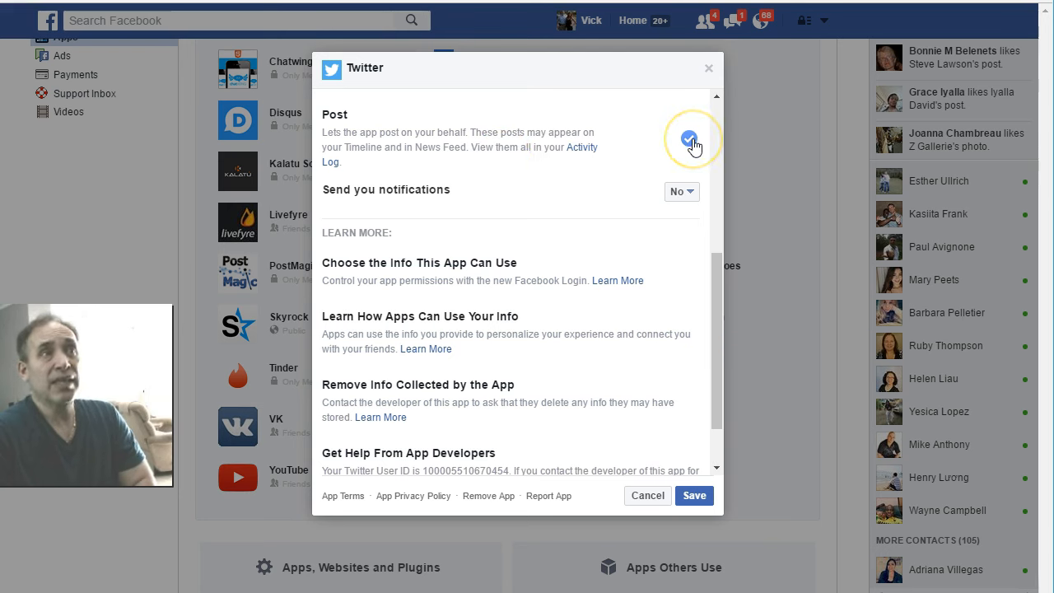
{"action": "left_click", "coordinate": [690, 140]}
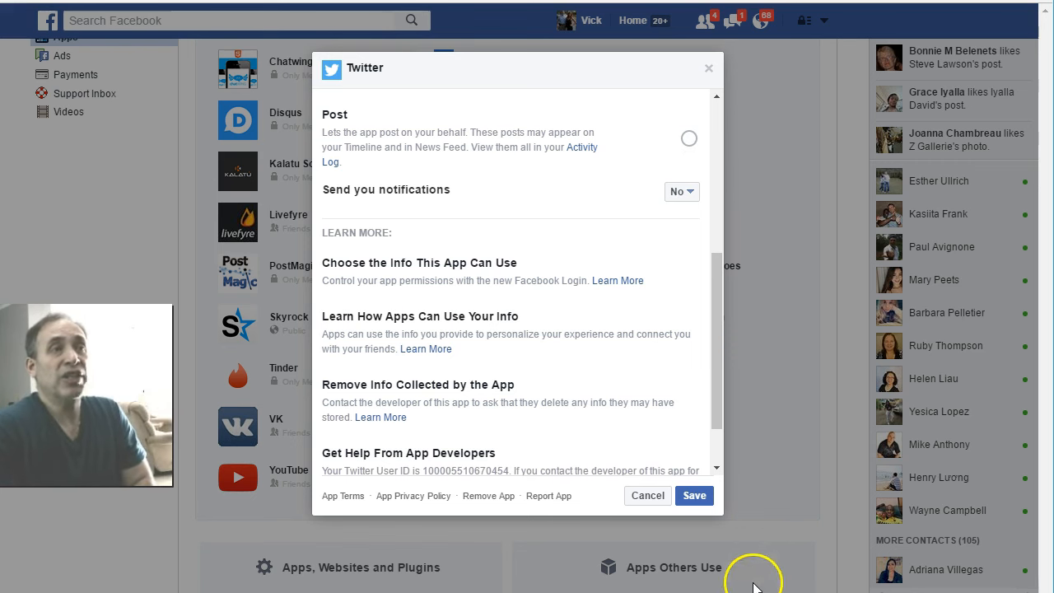
{"action": "left_click", "coordinate": [648, 495]}
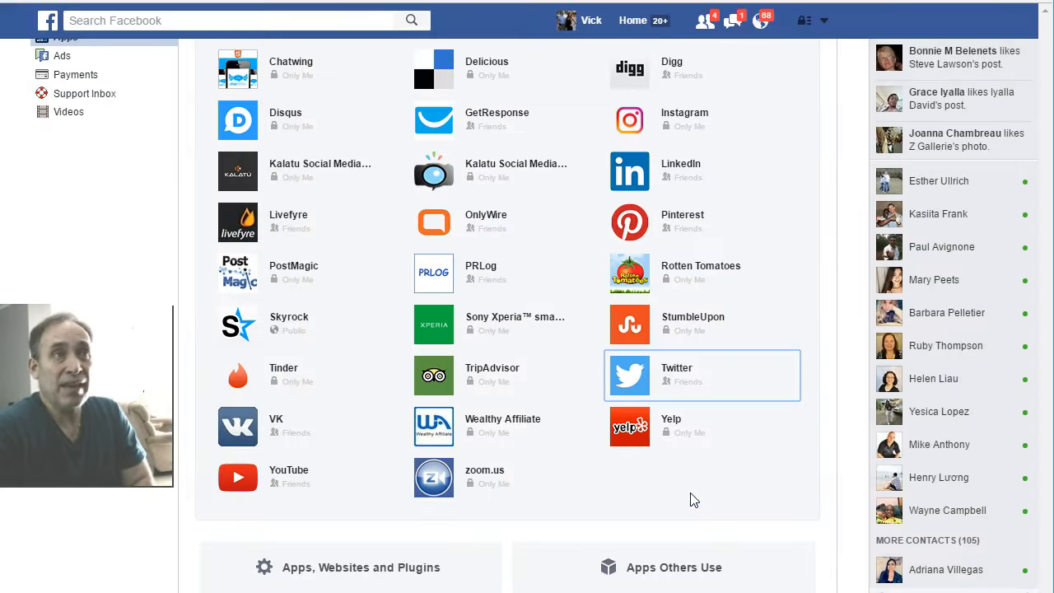
{"action": "mouse_move", "coordinate": [638, 179]}
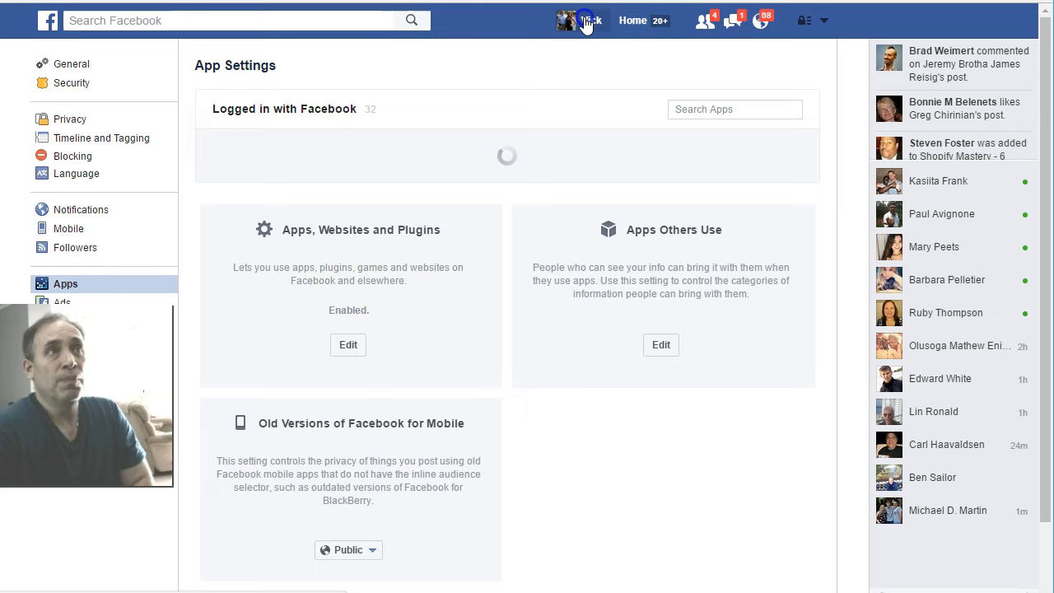
Open your own profile timeline from the top bar
{"action": "left_click", "coordinate": [591, 20]}
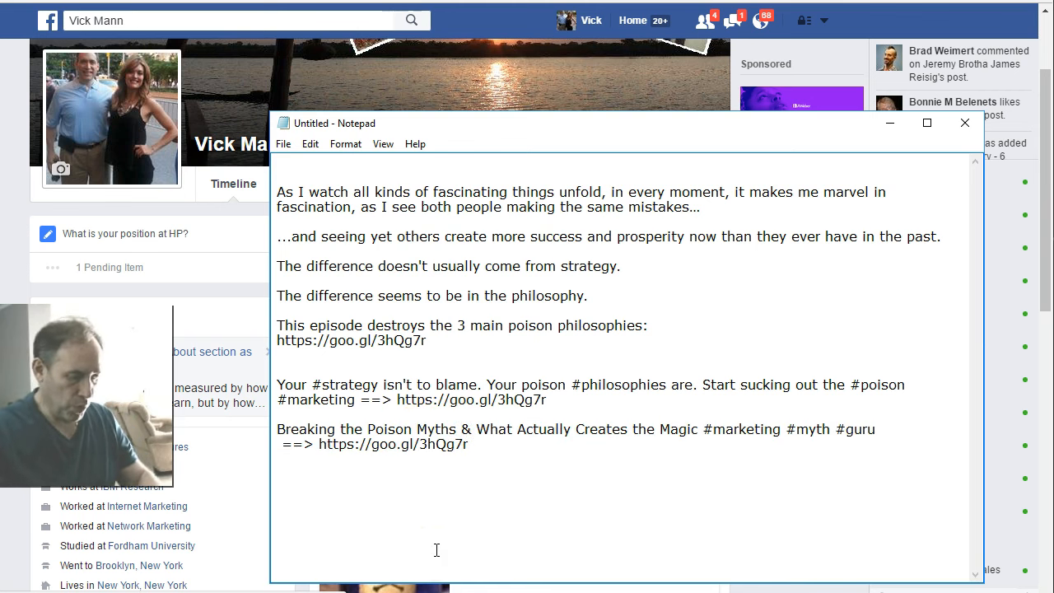
Replace '&' with '+' and select the Breaking the Poison Myths line
{"action": "type", "text": "+"}
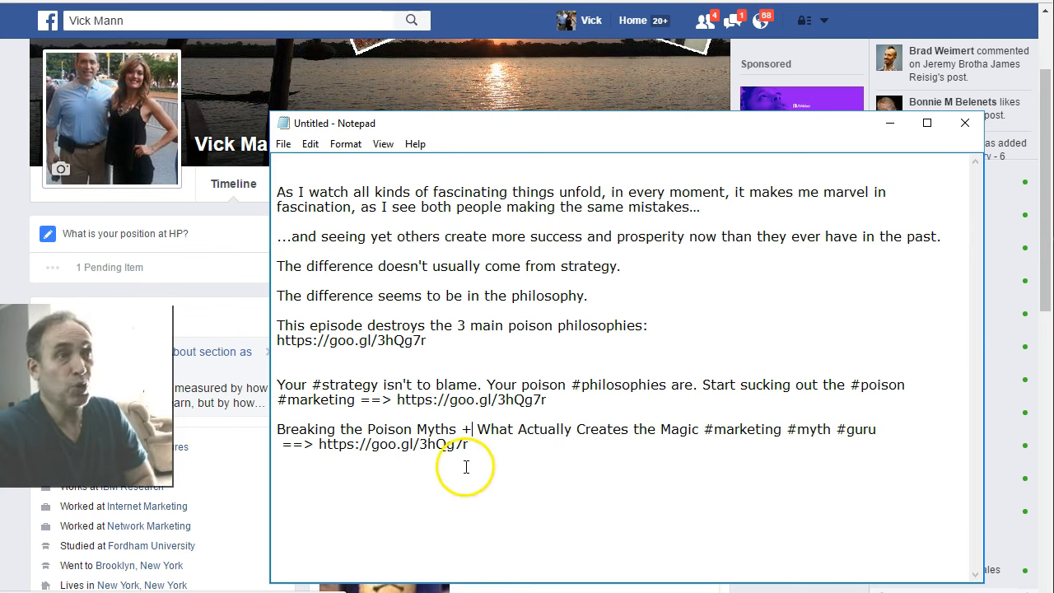
{"action": "left_click_drag", "start_coordinate": [278, 429], "coordinate": [470, 444]}
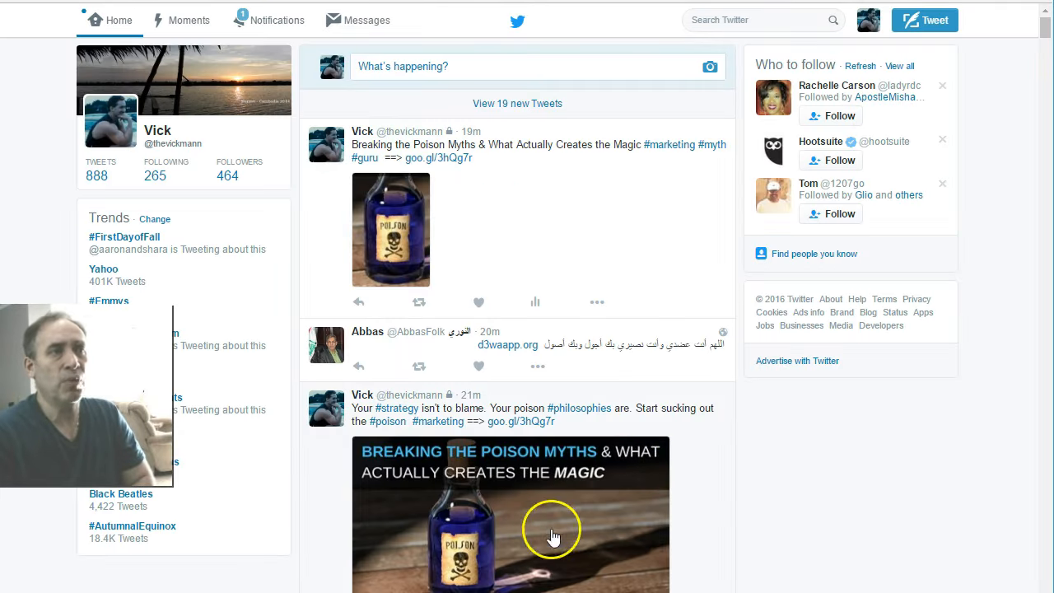
{"action": "mouse_move", "coordinate": [511, 395]}
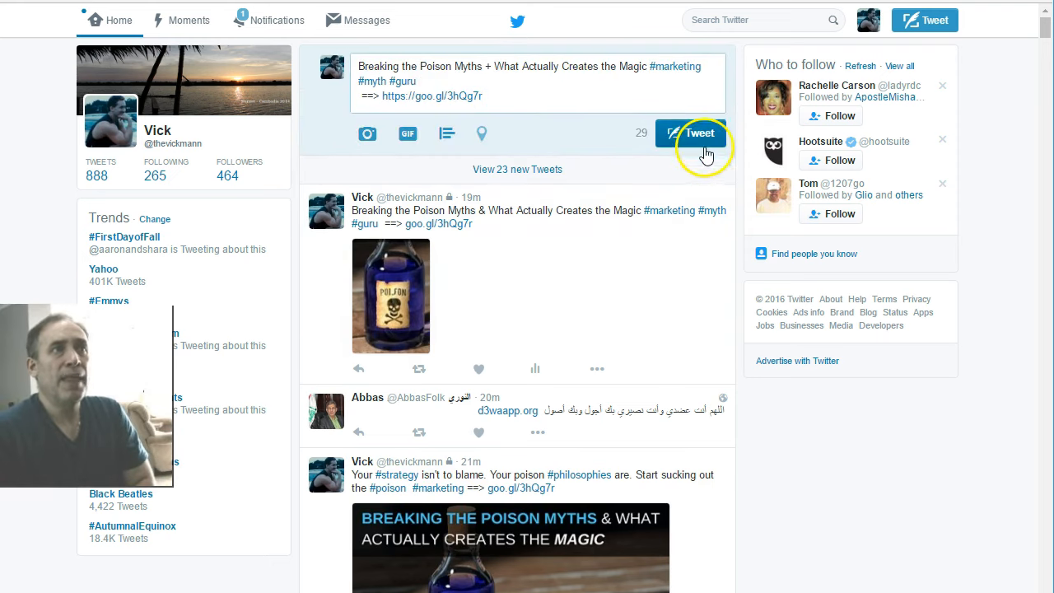
Submit the pasted Poison Myths + Magic tweet with hashtags and short link
{"action": "left_click", "coordinate": [700, 133]}
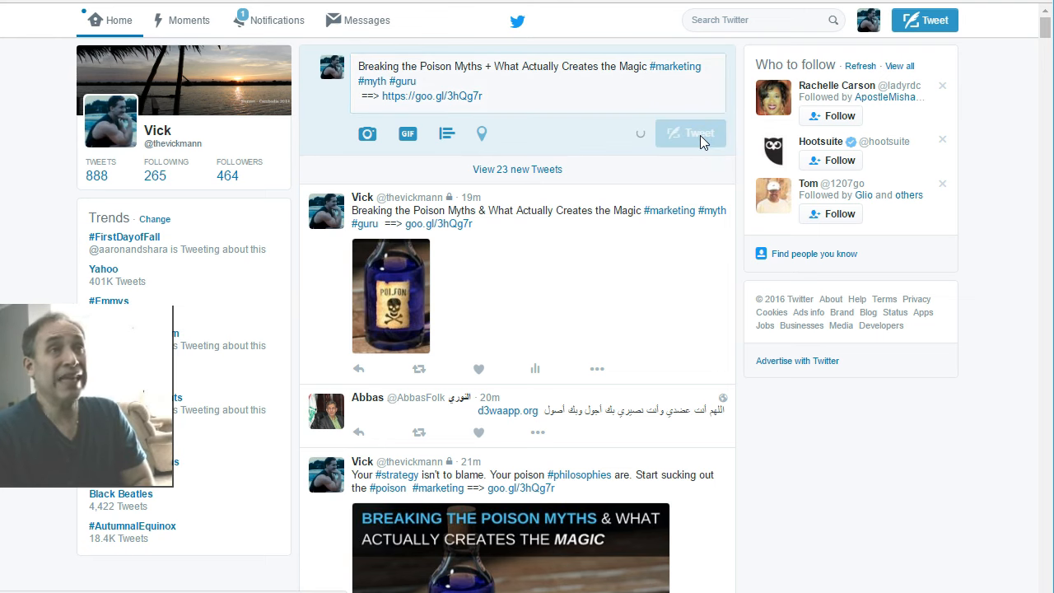
{"action": "left_click", "coordinate": [690, 134]}
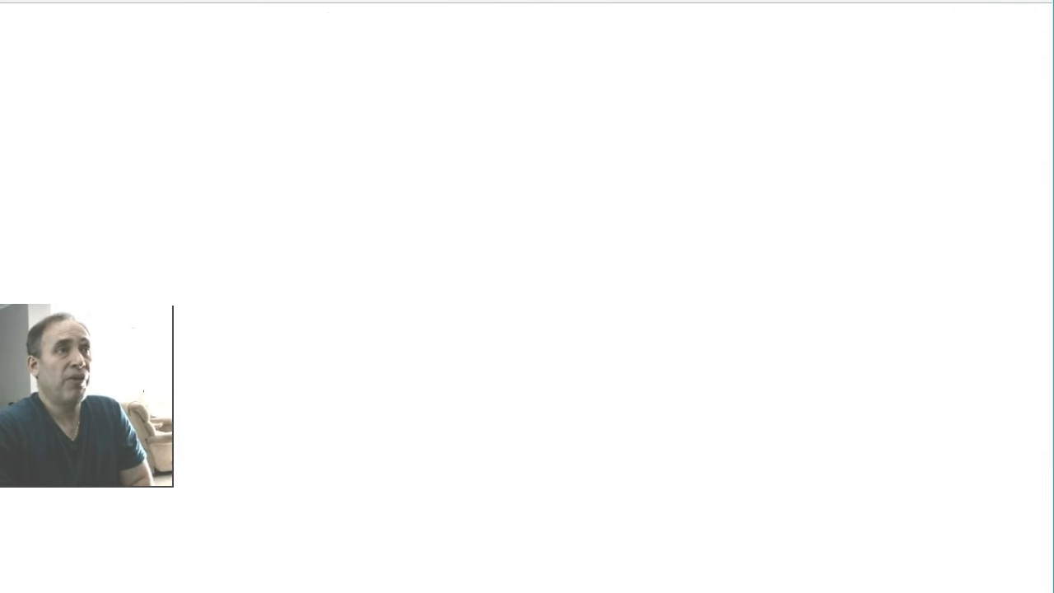
Reload the Facebook timeline and scroll to confirm the new tweet is absent
{"action": "left_click", "coordinate": [381, 447]}
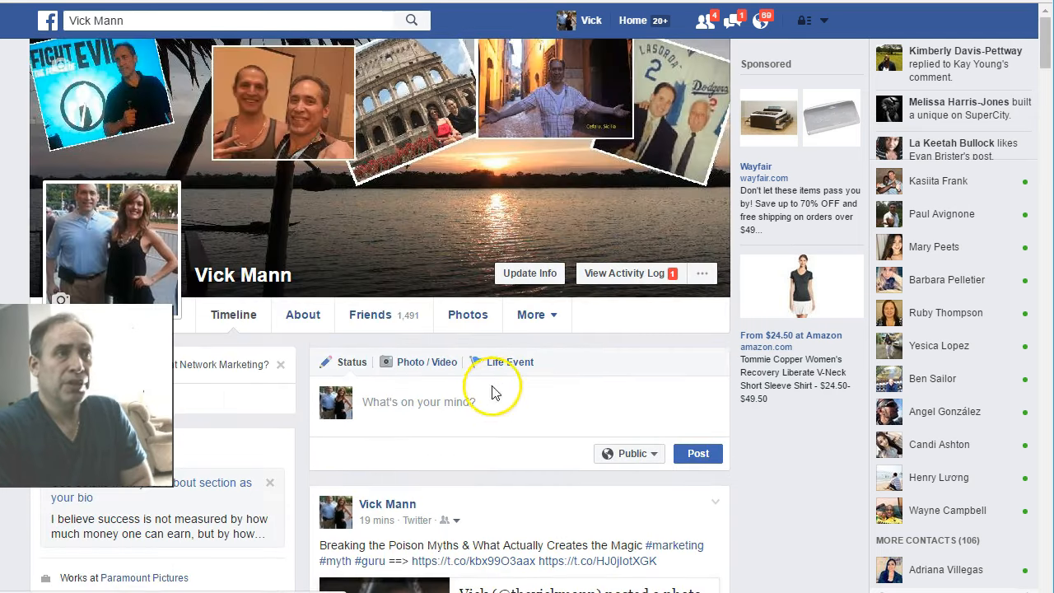
{"action": "scroll", "scroll_direction": "down", "scroll_amount": 3}
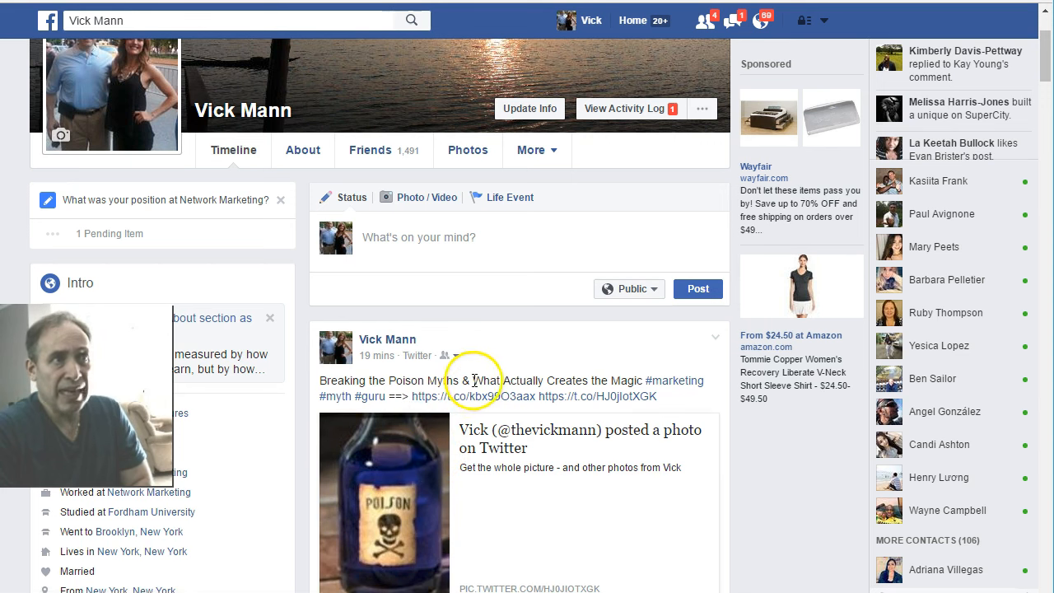
{"action": "mouse_move", "coordinate": [636, 41]}
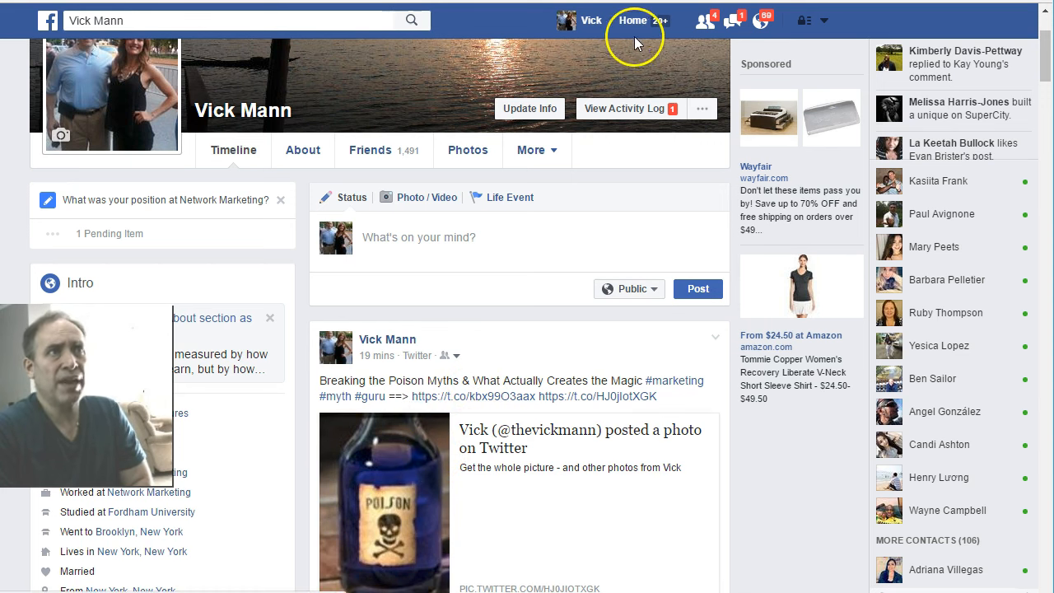
{"action": "mouse_move", "coordinate": [587, 20]}
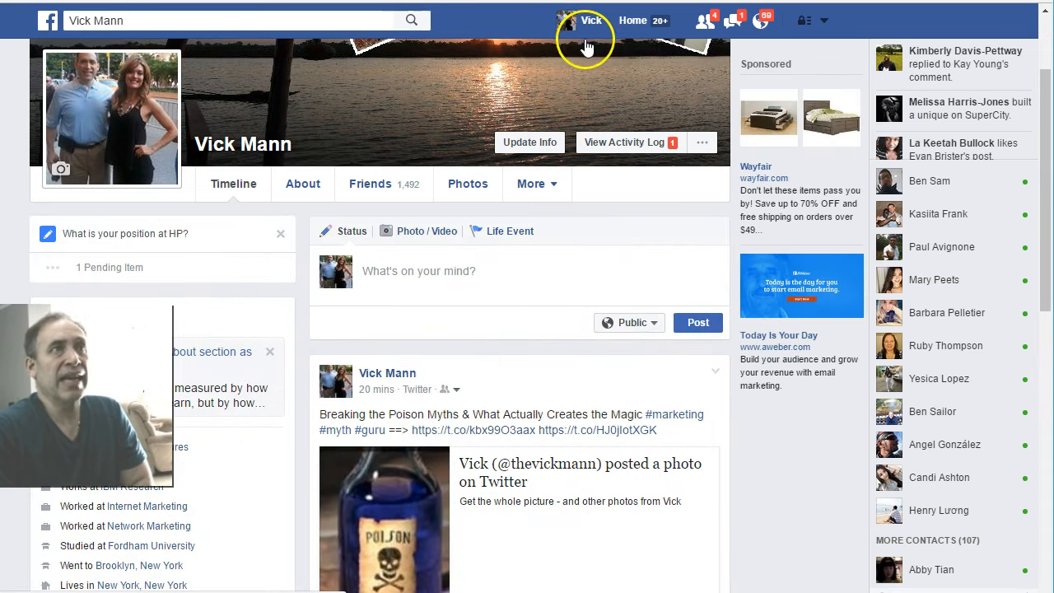
{"action": "mouse_move", "coordinate": [589, 33]}
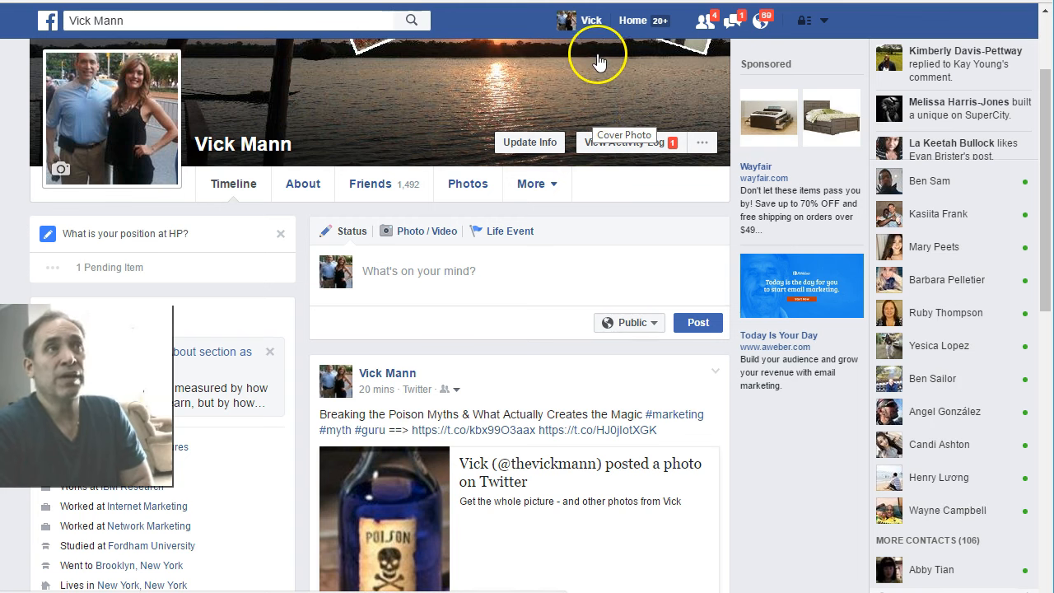
{"action": "mouse_move", "coordinate": [591, 20]}
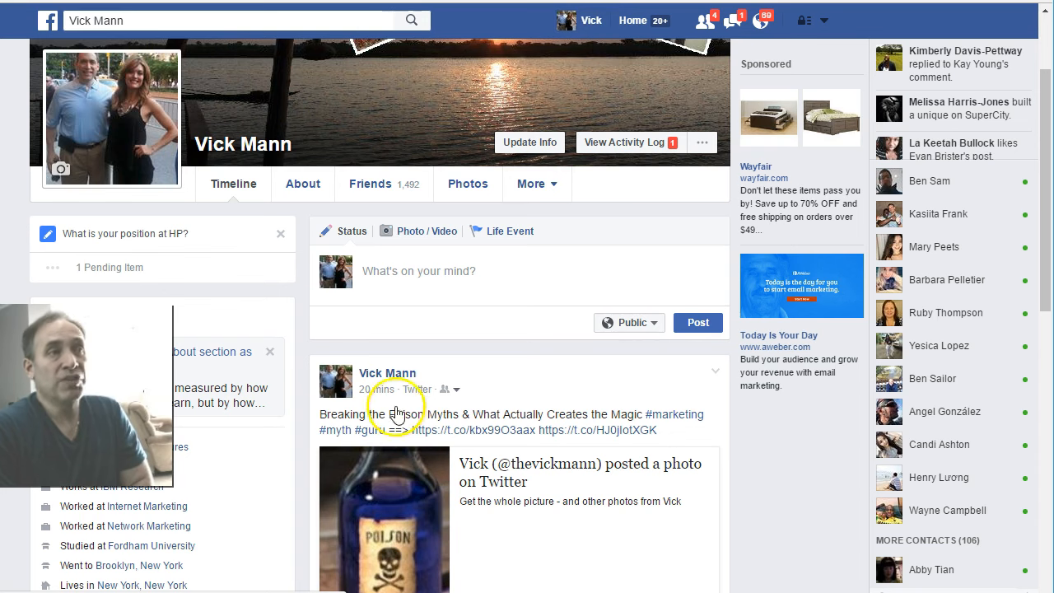
{"action": "mouse_move", "coordinate": [678, 409]}
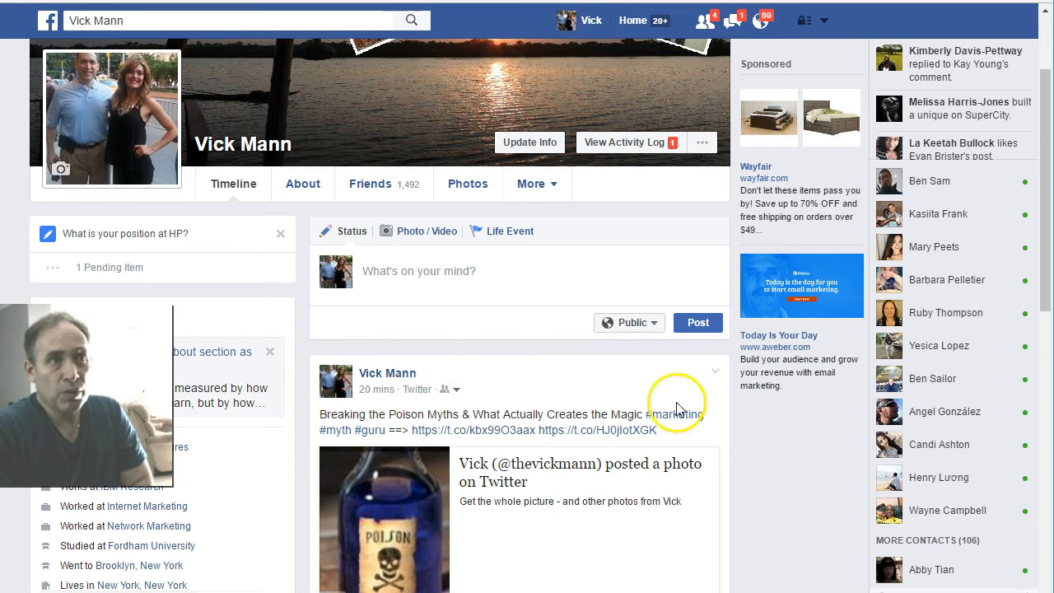
{"action": "scroll", "scroll_direction": "down", "scroll_amount": 3}
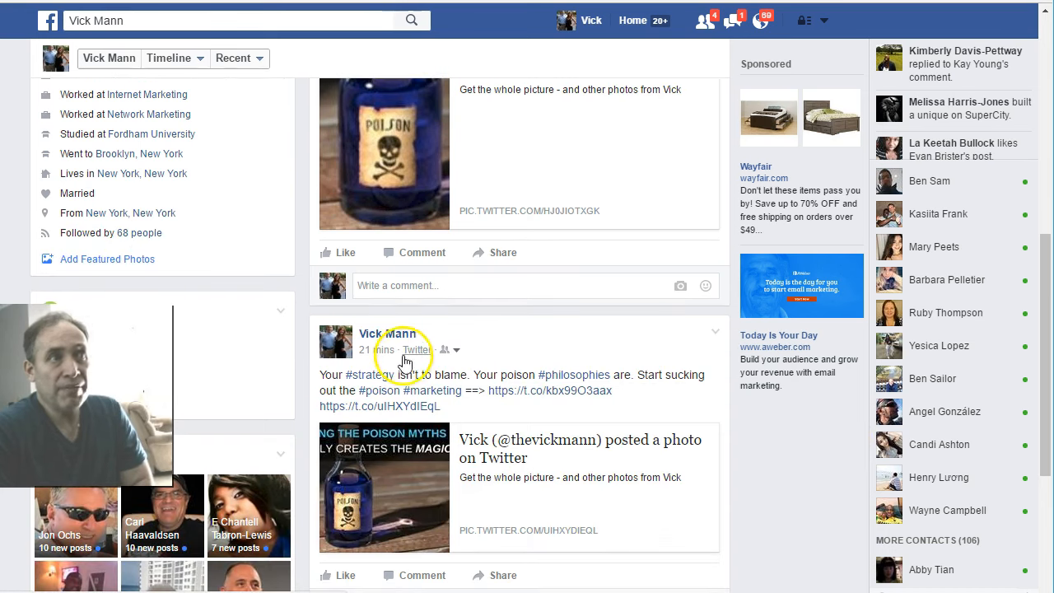
{"action": "scroll", "scroll_direction": "down", "scroll_amount": 3}
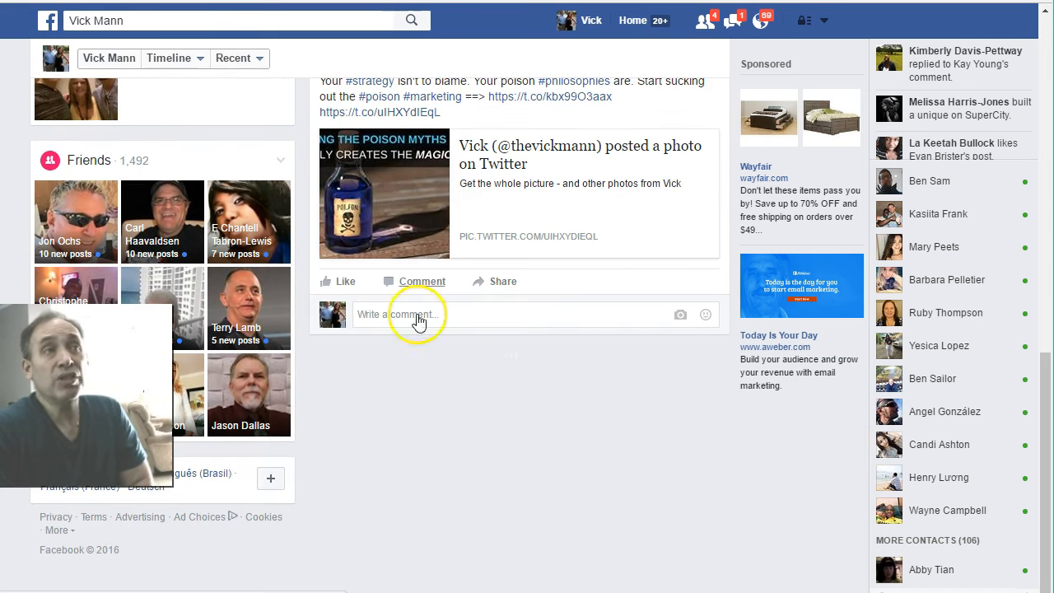
{"action": "scroll", "scroll_direction": "down", "scroll_amount": 3}
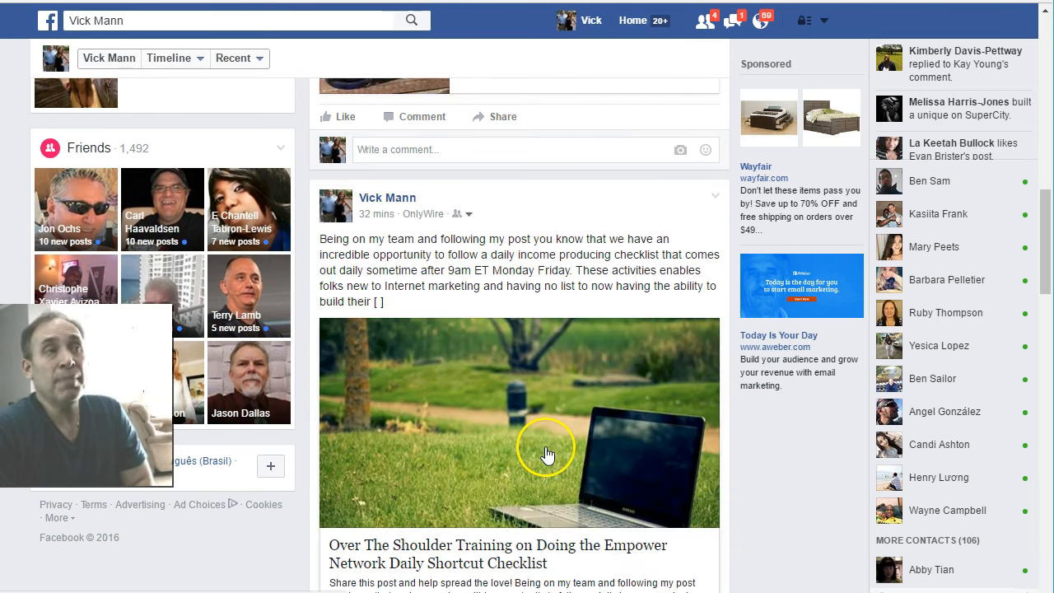
{"action": "scroll", "scroll_direction": "down", "scroll_amount": 3}
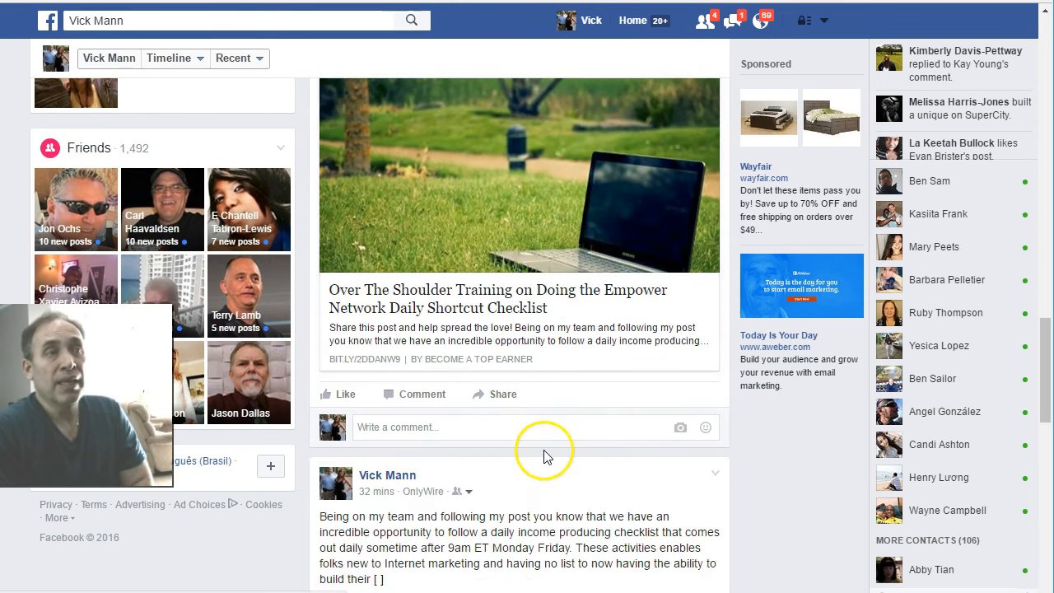
{"action": "scroll", "scroll_direction": "down", "scroll_amount": 3}
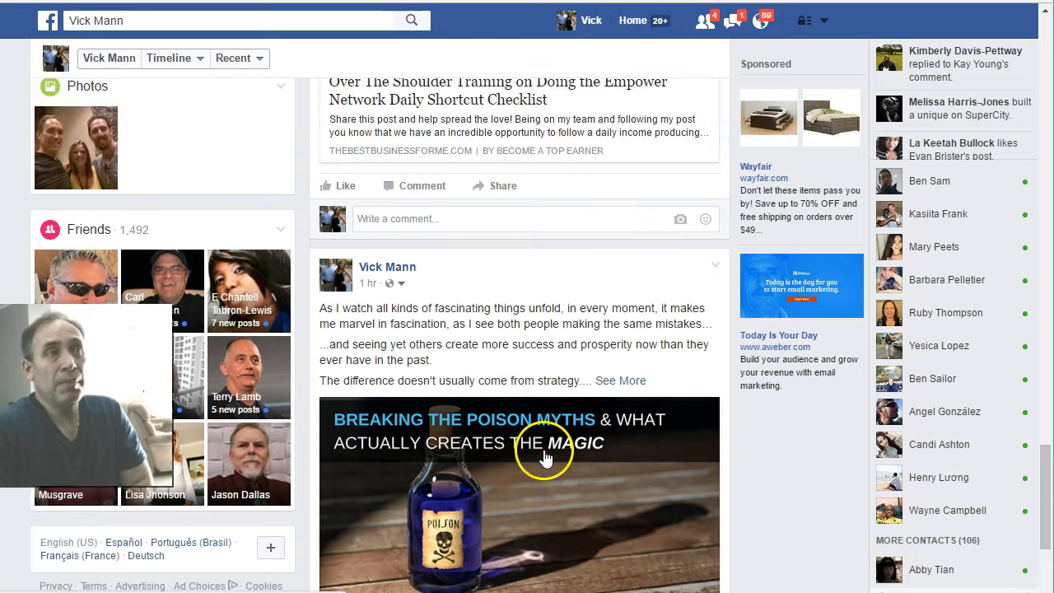
{"action": "scroll", "scroll_direction": "down", "scroll_amount": 3}
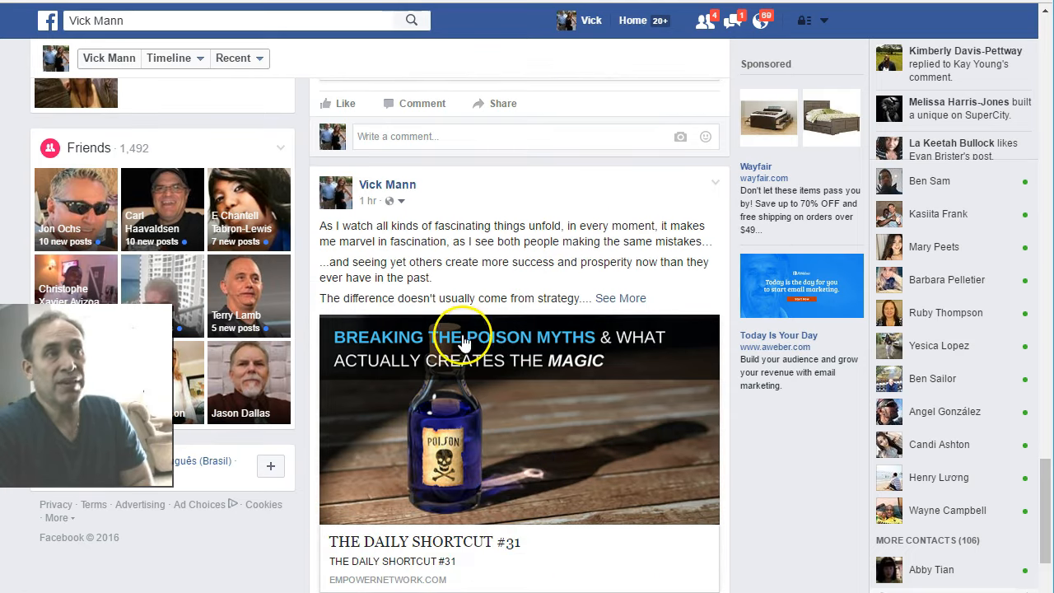
{"action": "scroll", "scroll_direction": "down", "scroll_amount": 3}
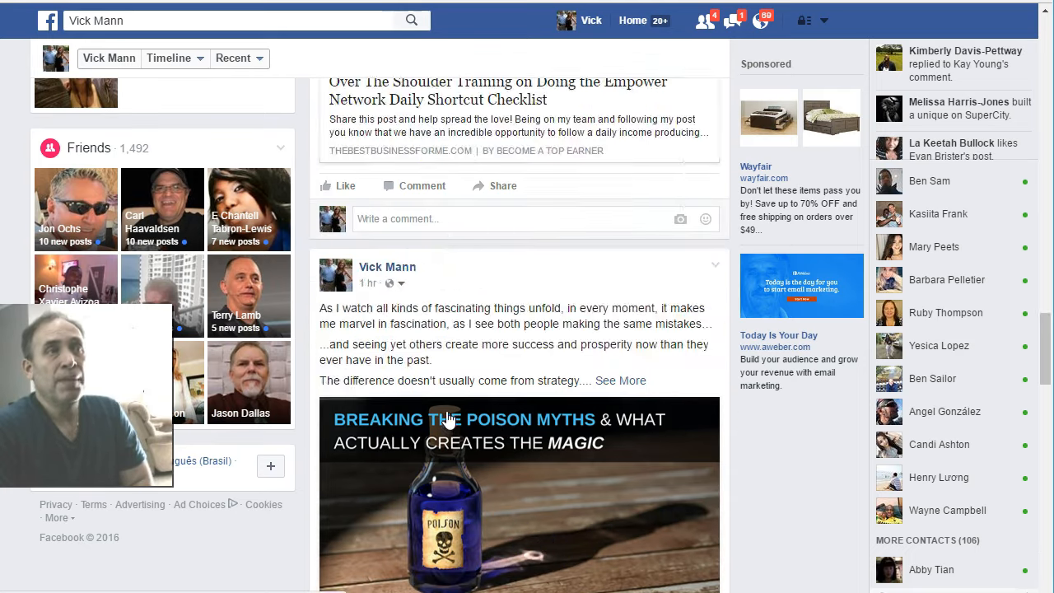
{"action": "scroll", "scroll_direction": "down", "scroll_amount": 3}
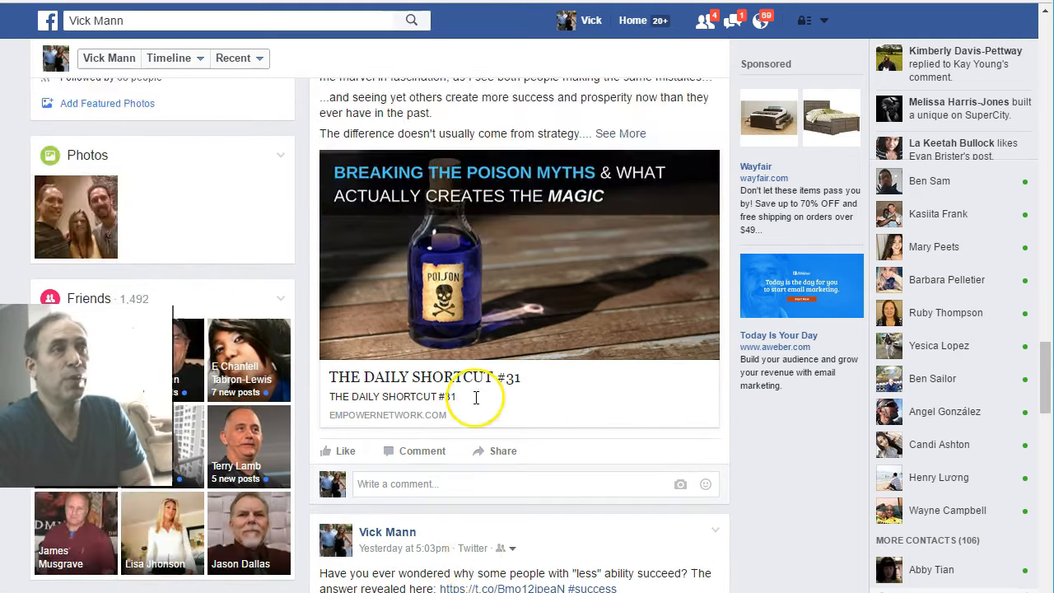